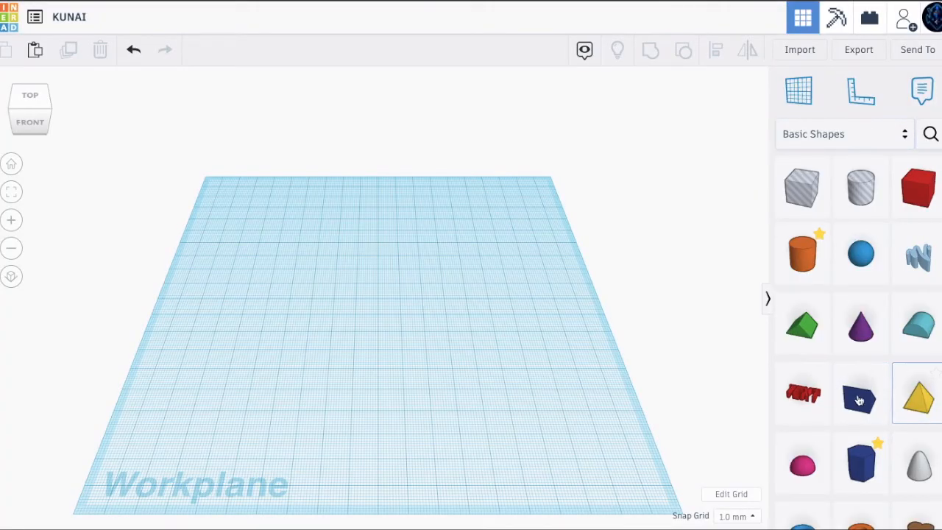
# - Add a wedge to the workplane, rotate it onto its side and resize its base to 50 x 50 mm
pyautogui.click(860, 393)
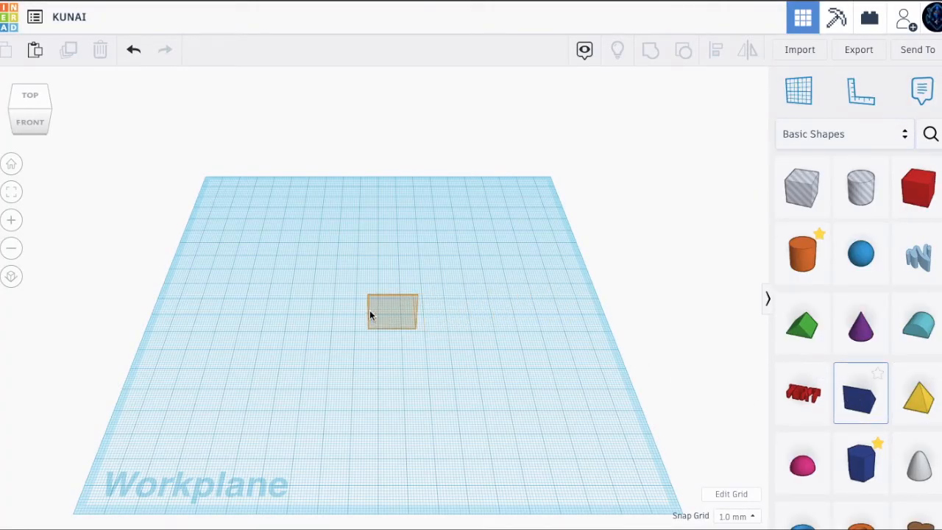
pyautogui.click(860, 392)
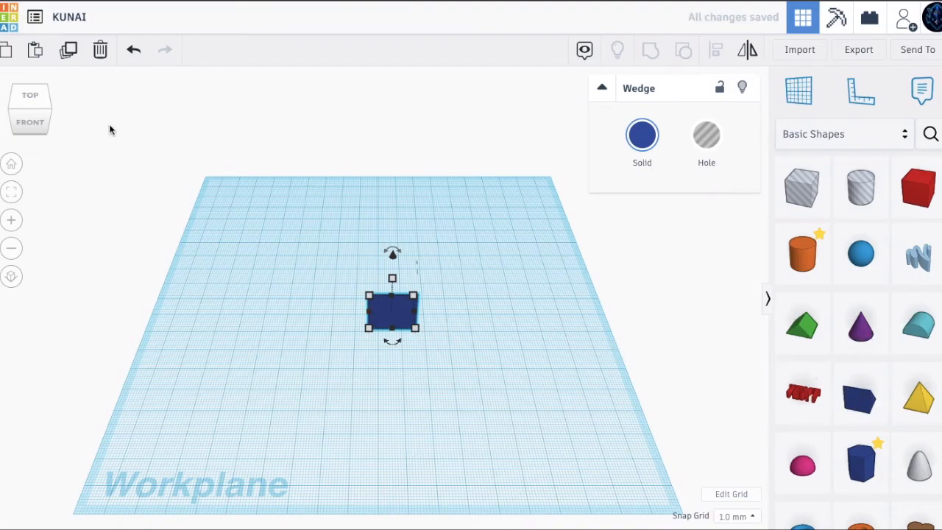
pyautogui.click(29, 111)
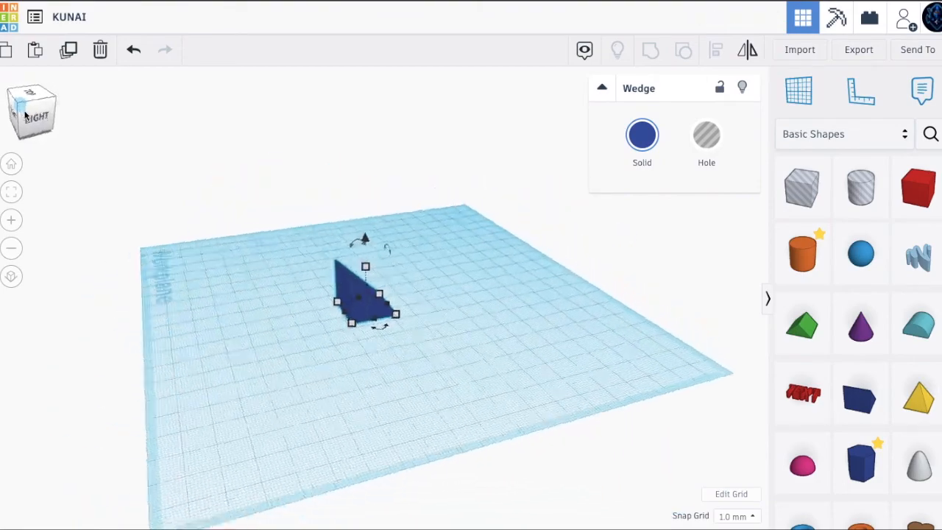
pyautogui.click(31, 111)
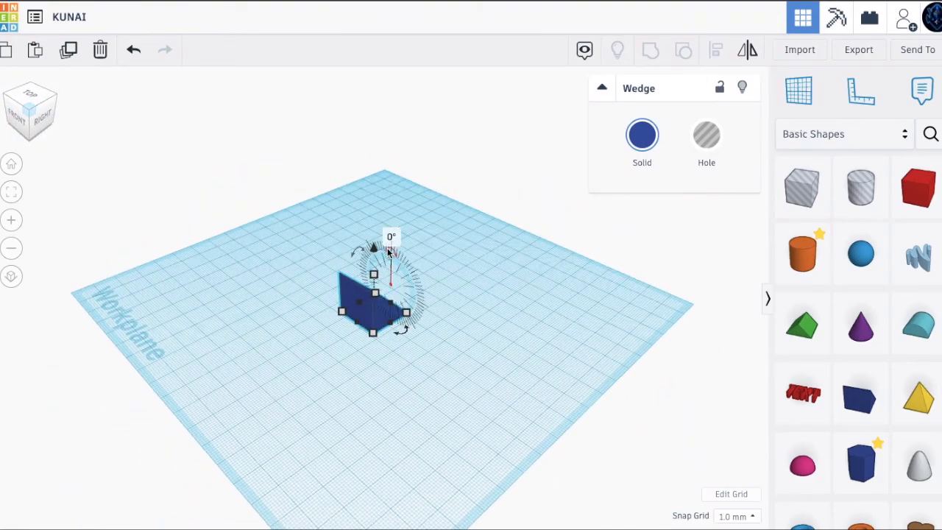
pyautogui.moveTo(390, 251); pyautogui.dragTo(430, 308)
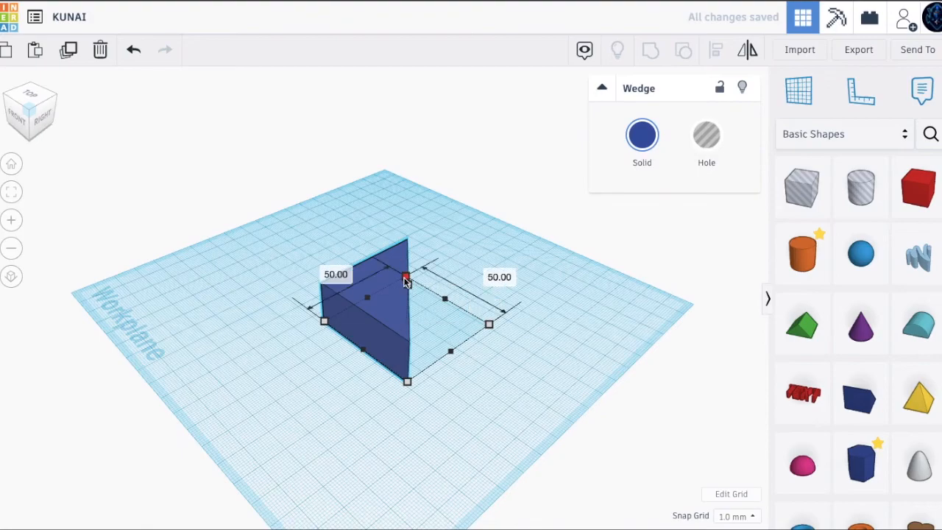
pyautogui.moveTo(407, 279); pyautogui.dragTo(407, 287)
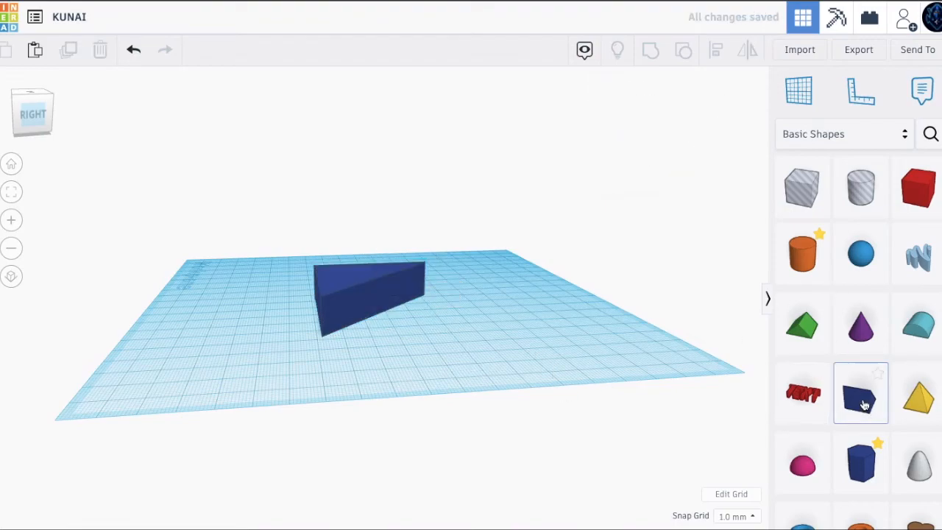
# - Add a hole wedge against the blade's side and stretch it along the edge with 0.1 mm snap
pyautogui.click(861, 392)
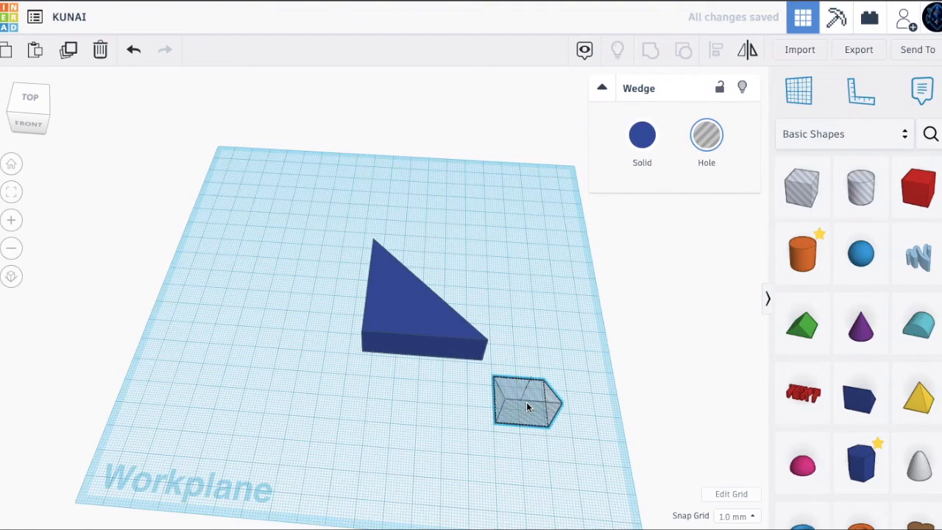
pyautogui.moveTo(526, 405); pyautogui.dragTo(376, 360)
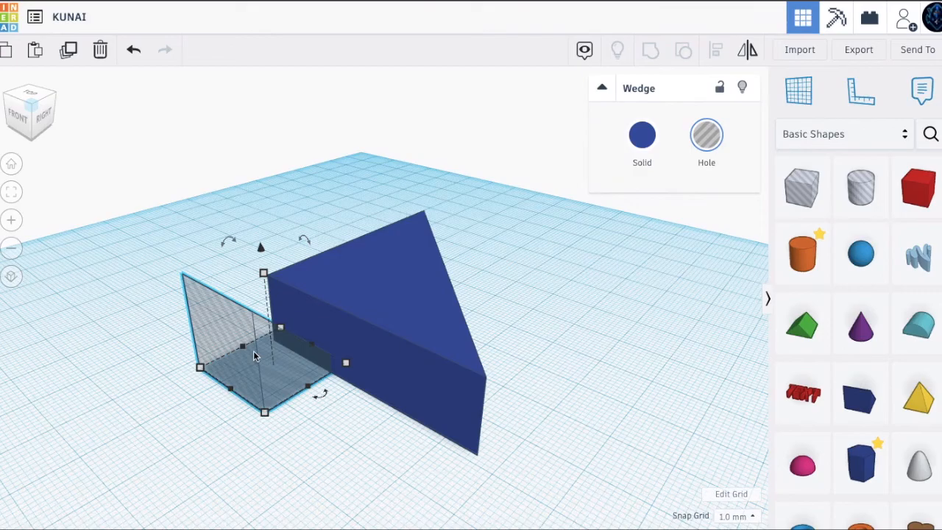
pyautogui.moveTo(767, 462)
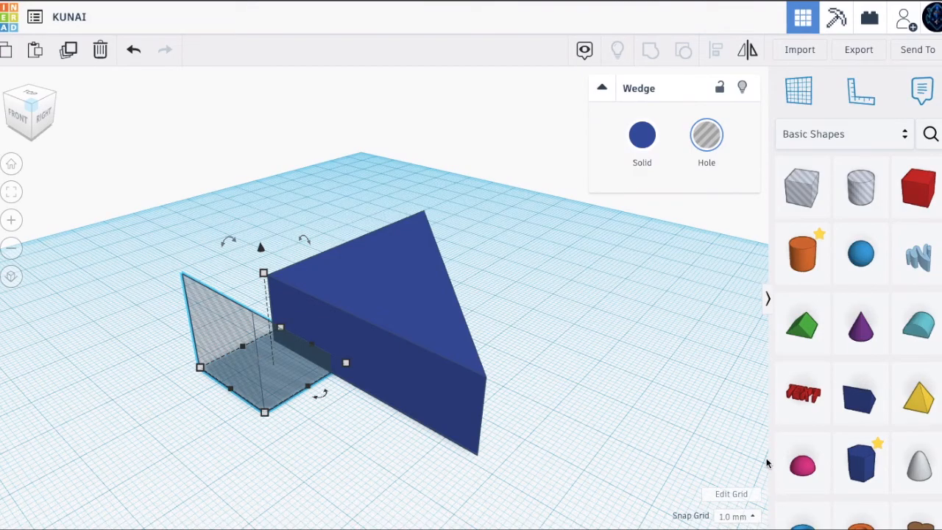
pyautogui.click(735, 515)
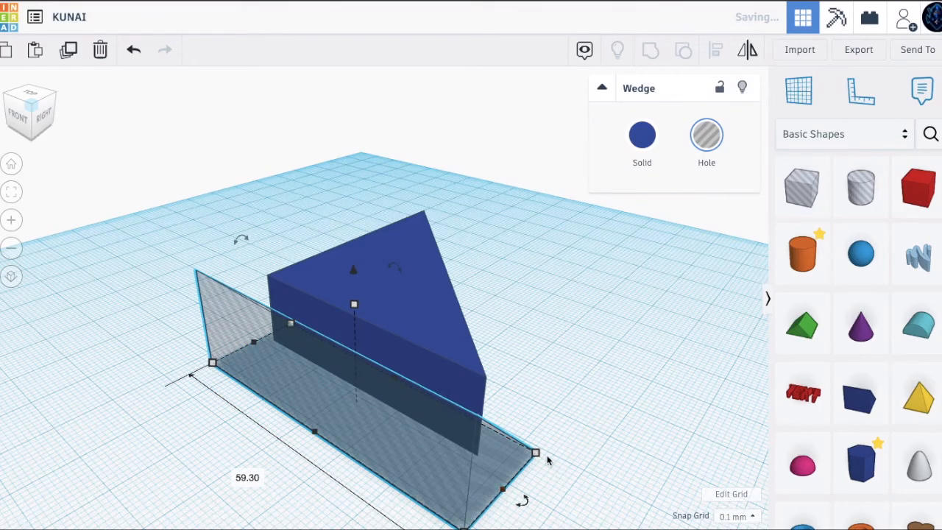
pyautogui.click(27, 112)
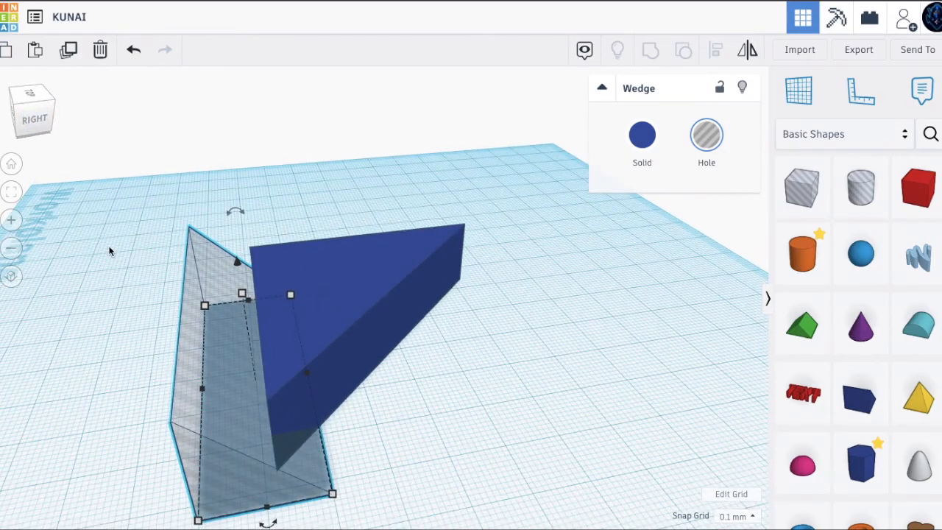
pyautogui.moveTo(188, 372)
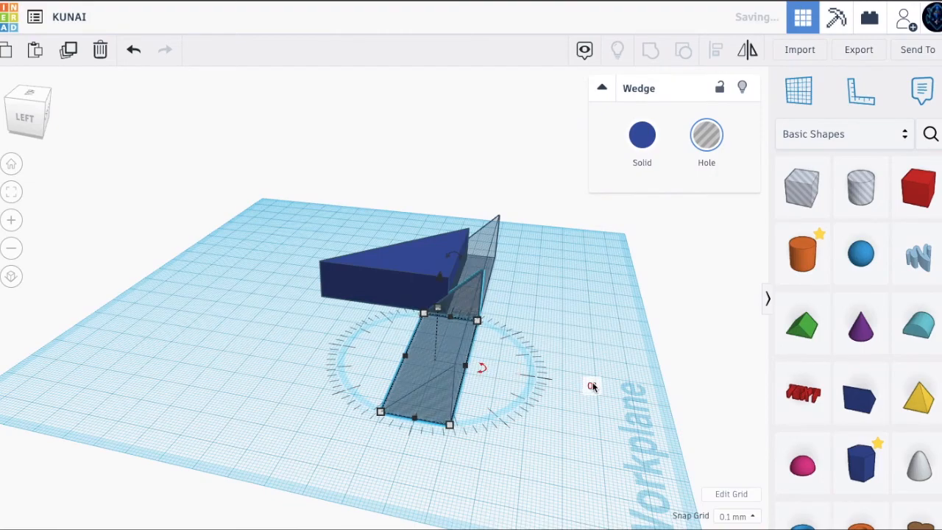
# - Rotate the hole wedge to angle across the blade, checking it edge-on from the Back view
pyautogui.moveTo(482, 368); pyautogui.dragTo(541, 375)
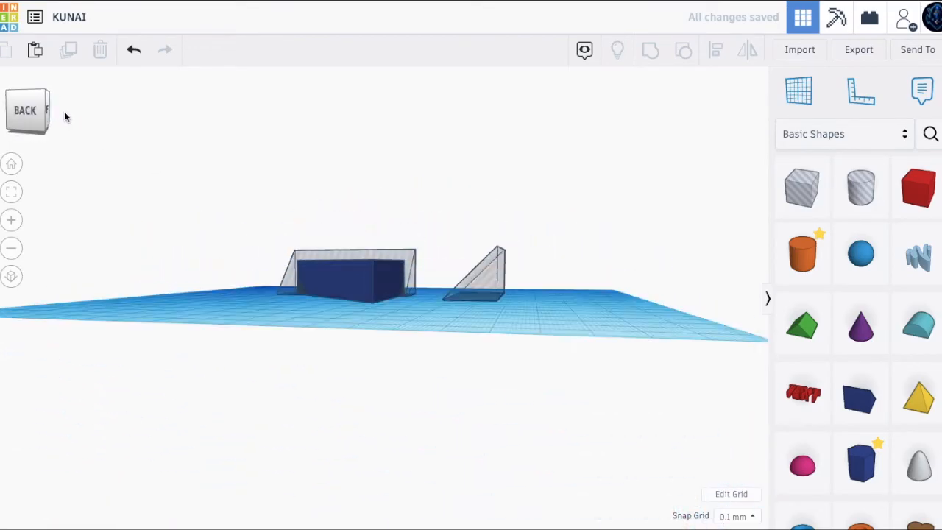
pyautogui.click(478, 276)
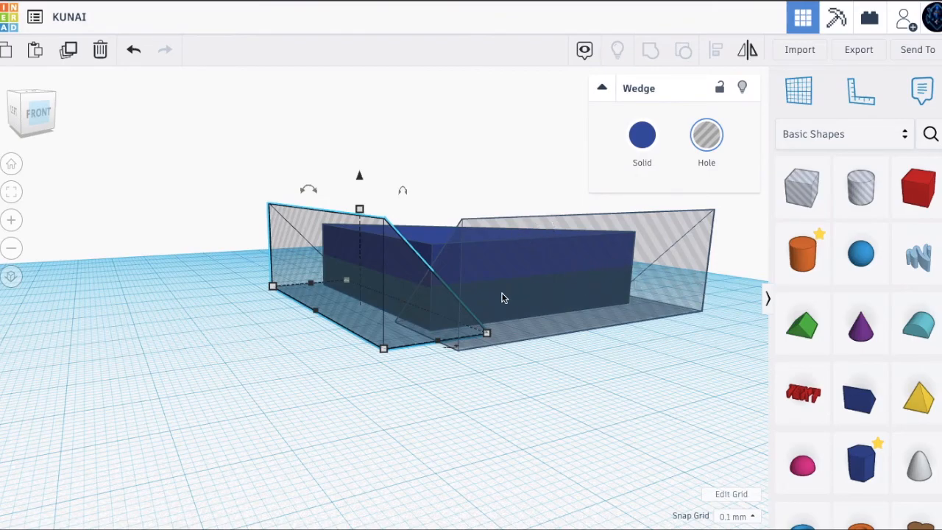
pyautogui.moveTo(368, 260)
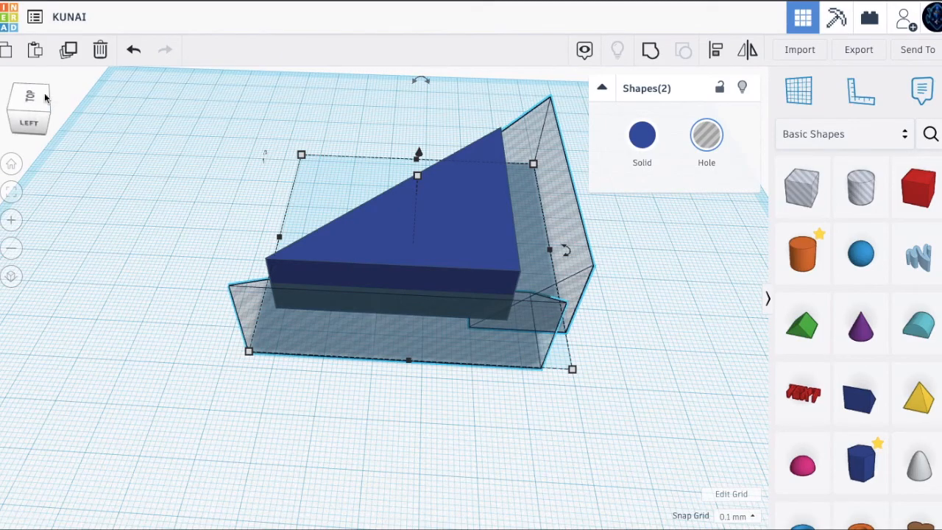
pyautogui.moveTo(204, 68)
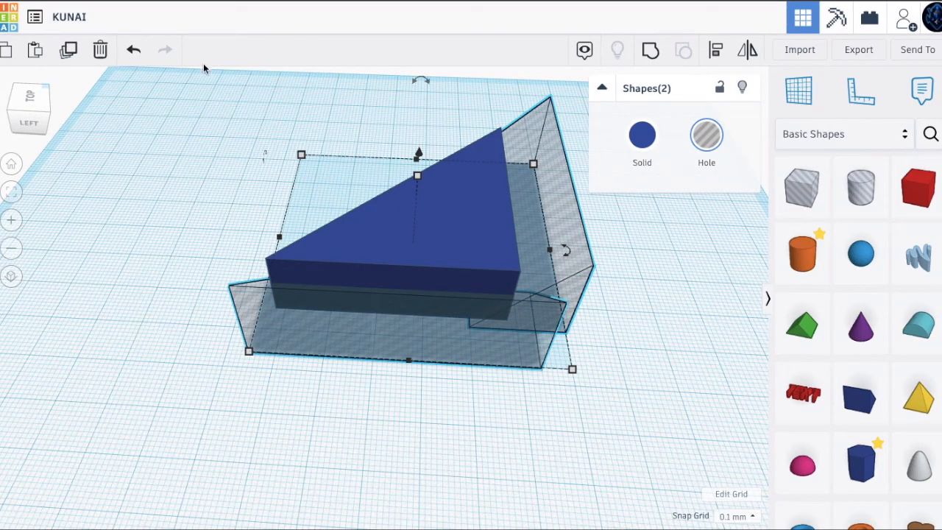
pyautogui.moveTo(68, 49)
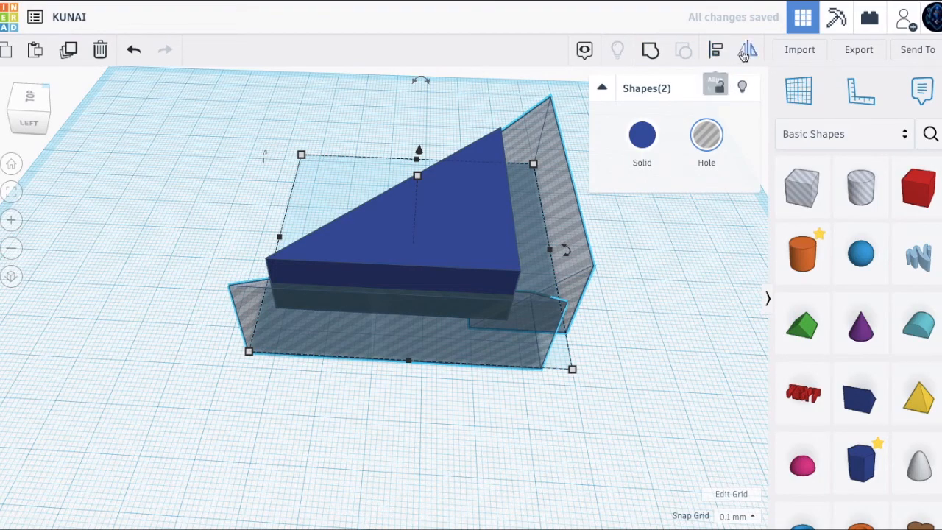
pyautogui.moveTo(748, 49)
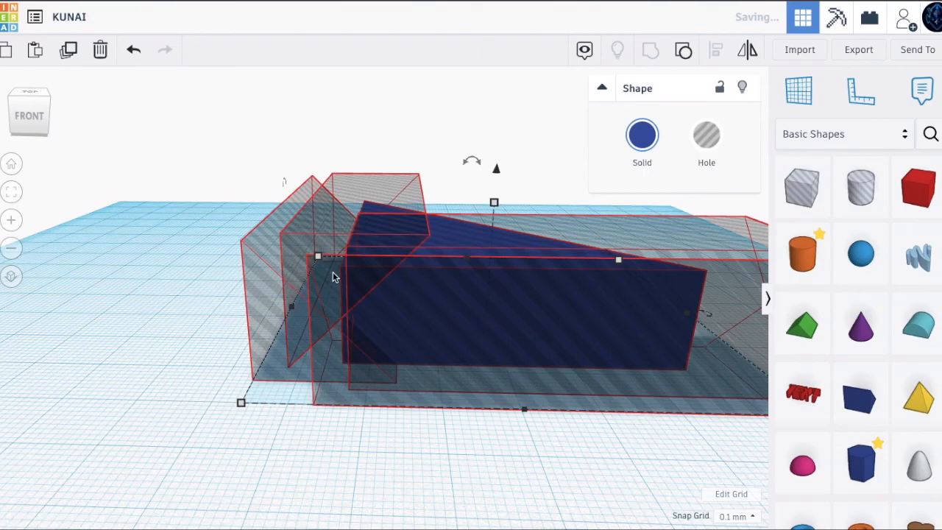
# - Ungroup the blade to inspect its pieces, then group all five shapes into one
pyautogui.click(29, 114)
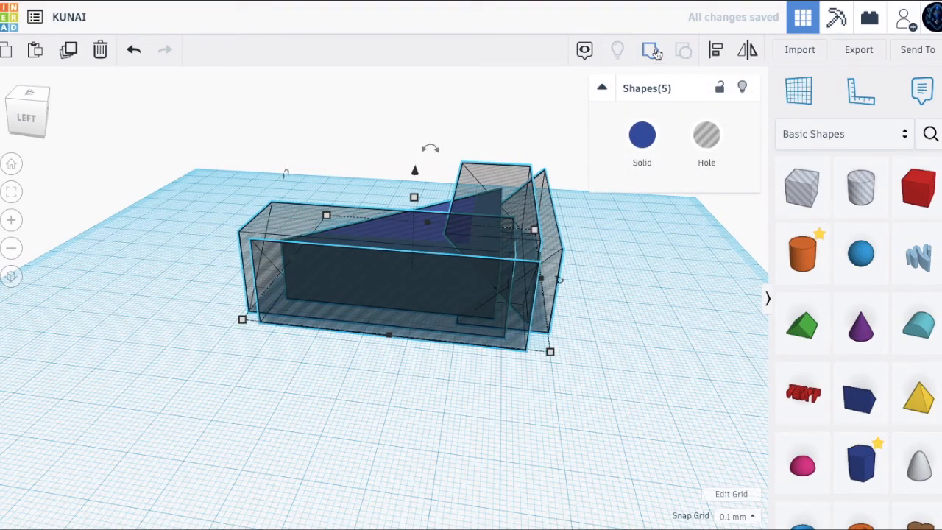
pyautogui.click(650, 50)
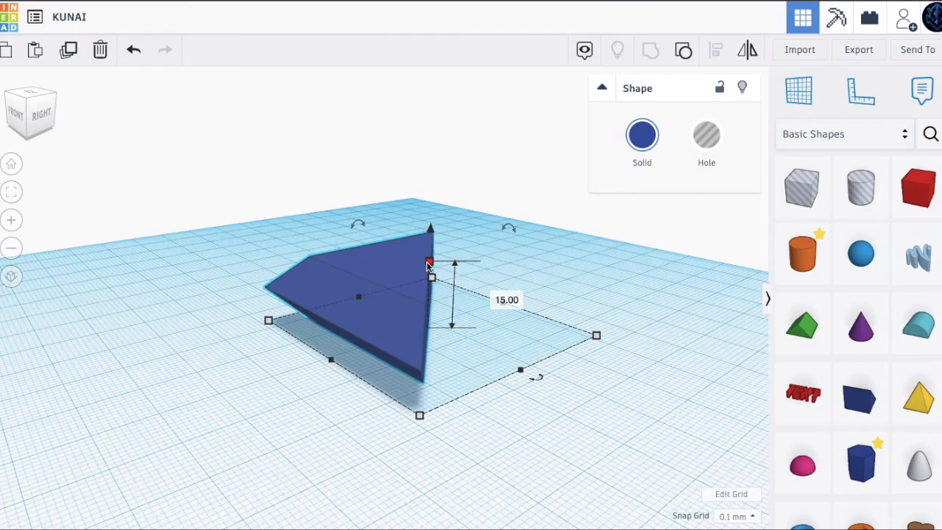
# - Lower the pyramid, stretch it left and shorten it into a slim pointed triangle with an exact width
pyautogui.moveTo(430, 263); pyautogui.dragTo(428, 298)
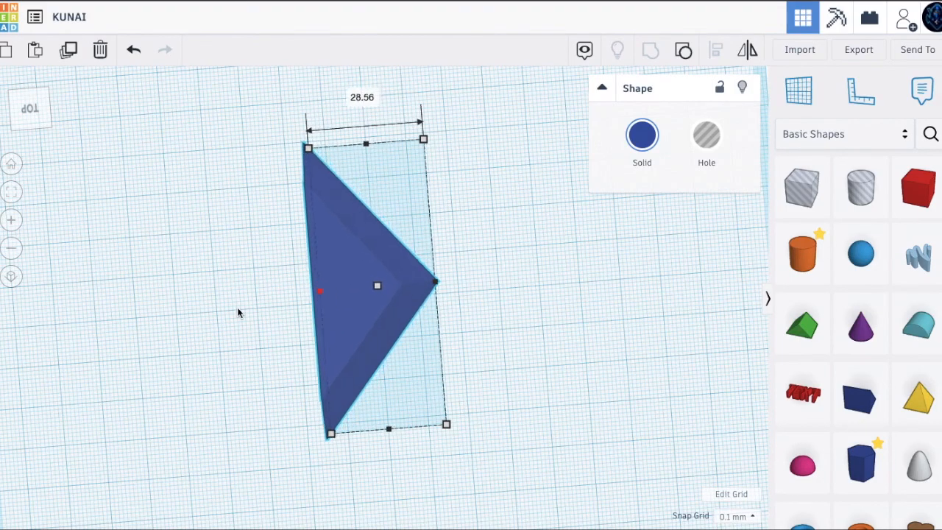
pyautogui.moveTo(329, 432); pyautogui.dragTo(249, 440)
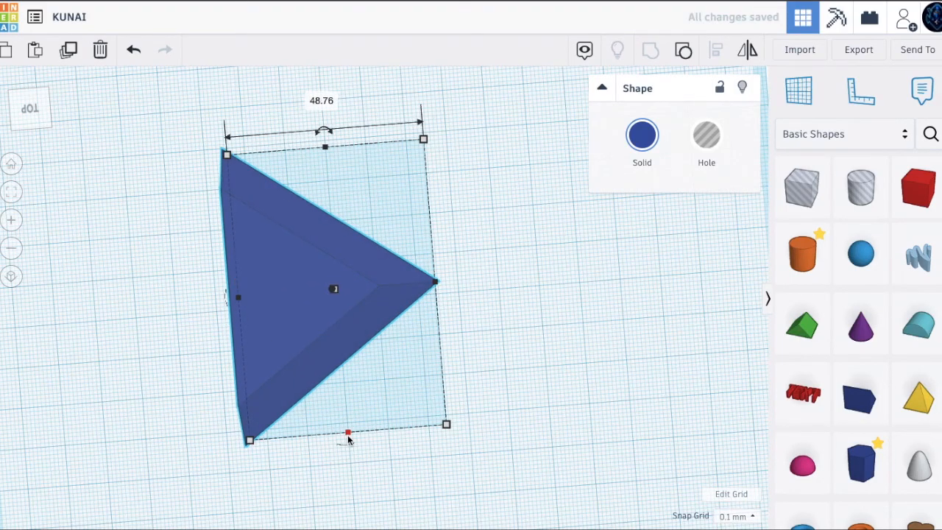
pyautogui.moveTo(347, 432); pyautogui.dragTo(333, 261)
pyautogui.write('2')
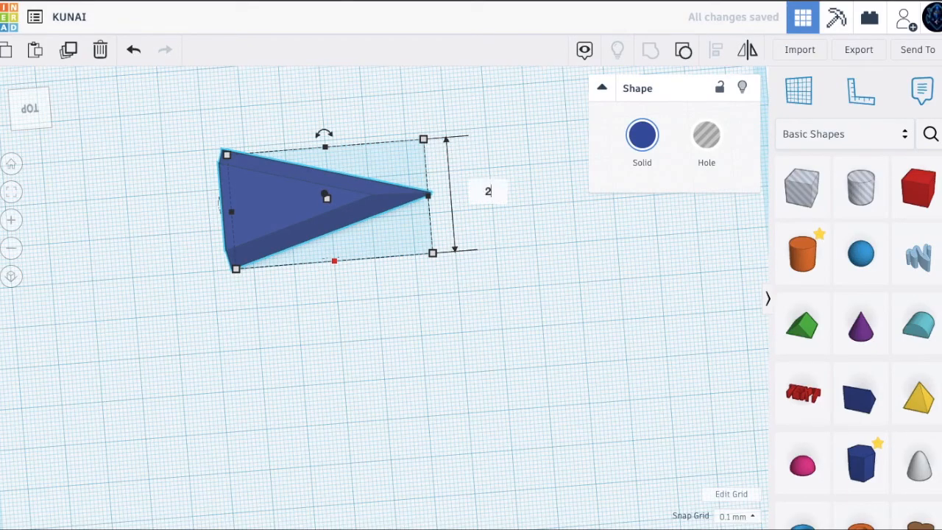
pyautogui.click(187, 158)
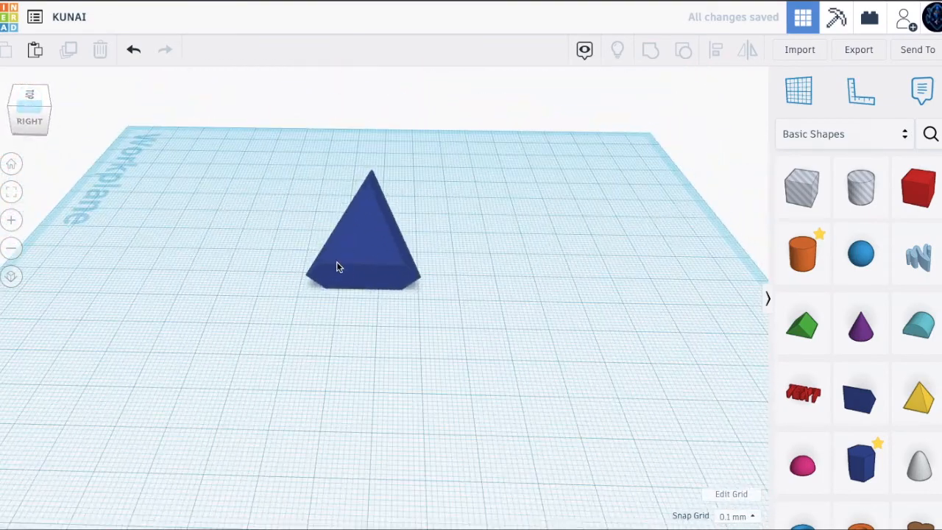
# - Duplicate the blade half, flip it point-down, shorten it and place it under the original
pyautogui.click(360, 250)
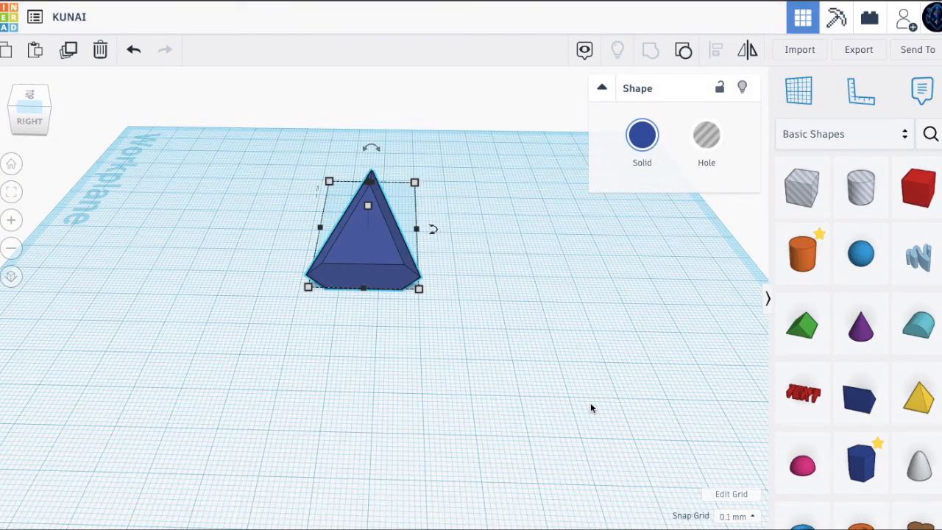
pyautogui.moveTo(593, 348)
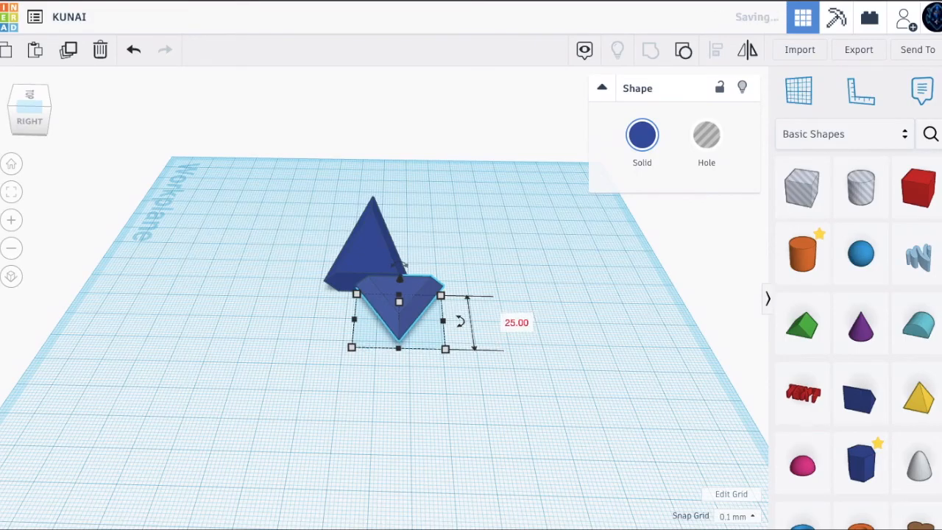
pyautogui.click(361, 309)
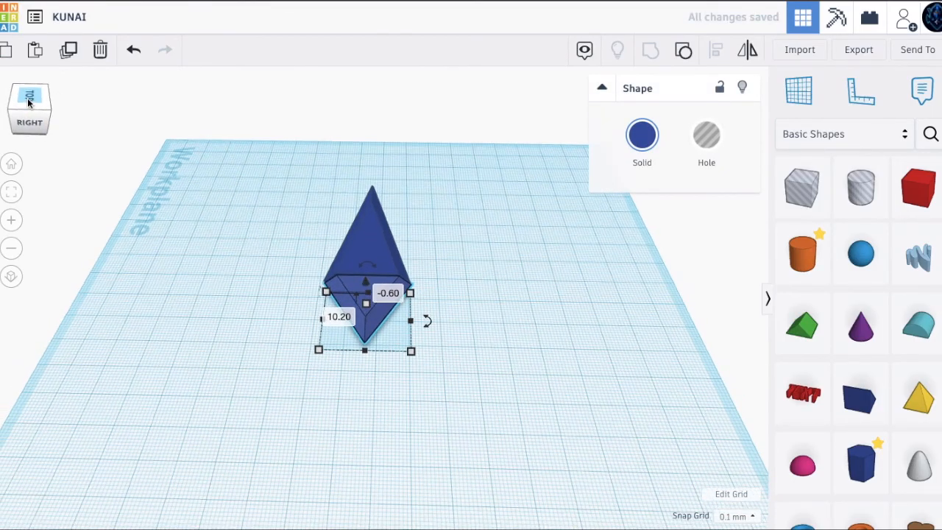
# - Switch to the top view of both blade halves
pyautogui.click(30, 108)
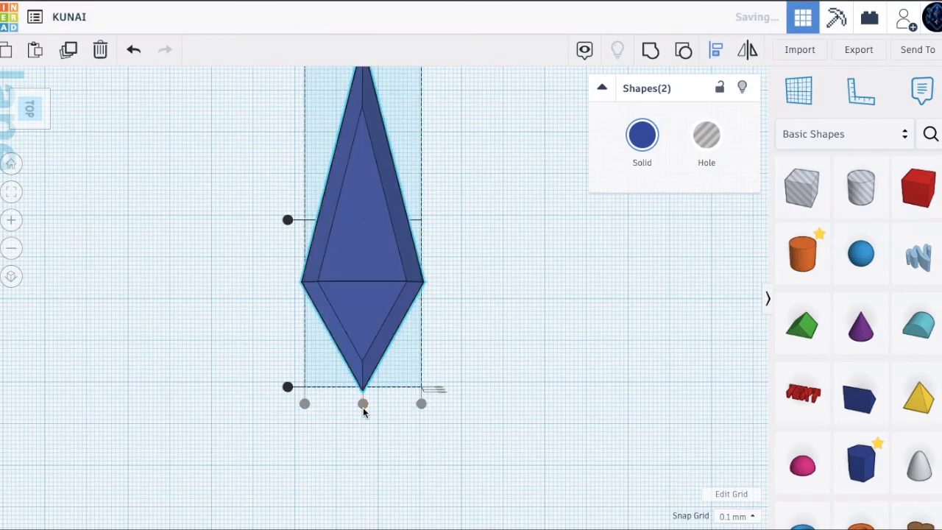
# - Center-align the two blade halves on the middle dot and reselect both
pyautogui.click(177, 120)
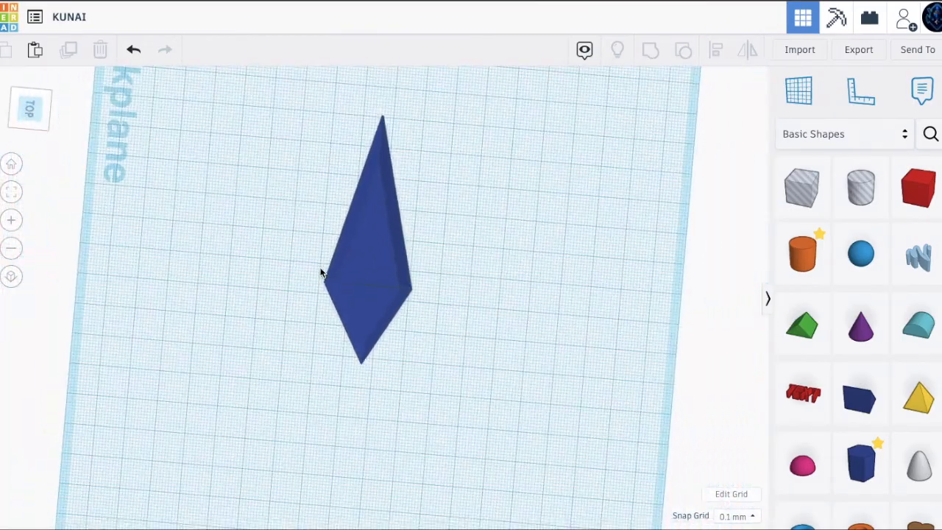
pyautogui.click(368, 257)
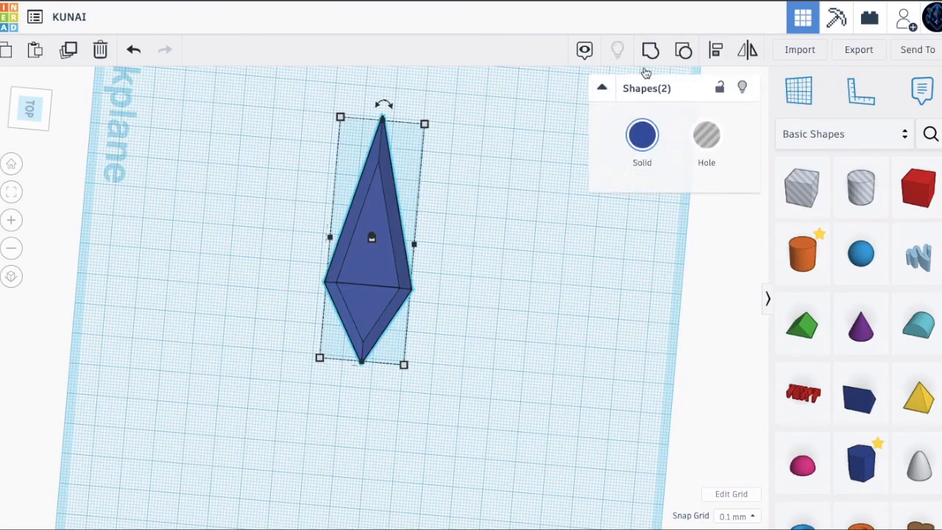
# - Group the two halves and move the blade toward the workplane's middle
pyautogui.click(649, 50)
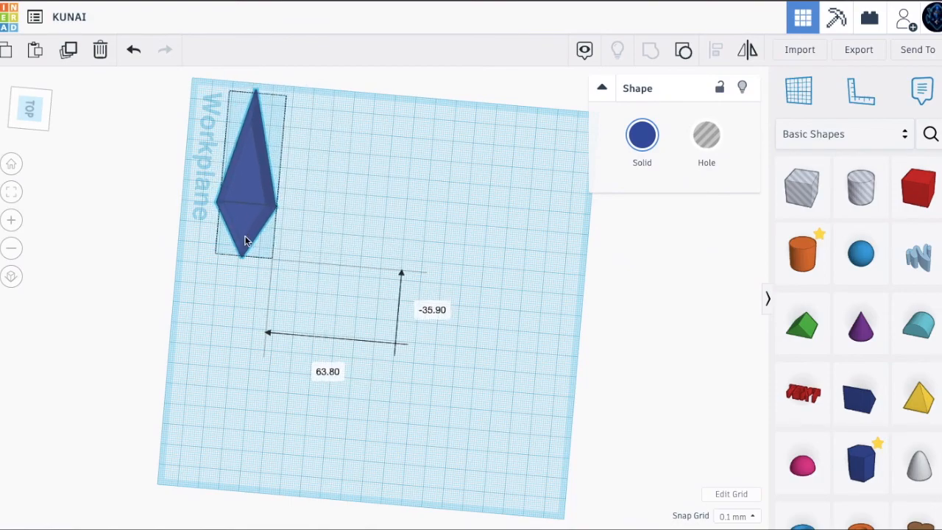
pyautogui.moveTo(247, 239); pyautogui.dragTo(386, 250)
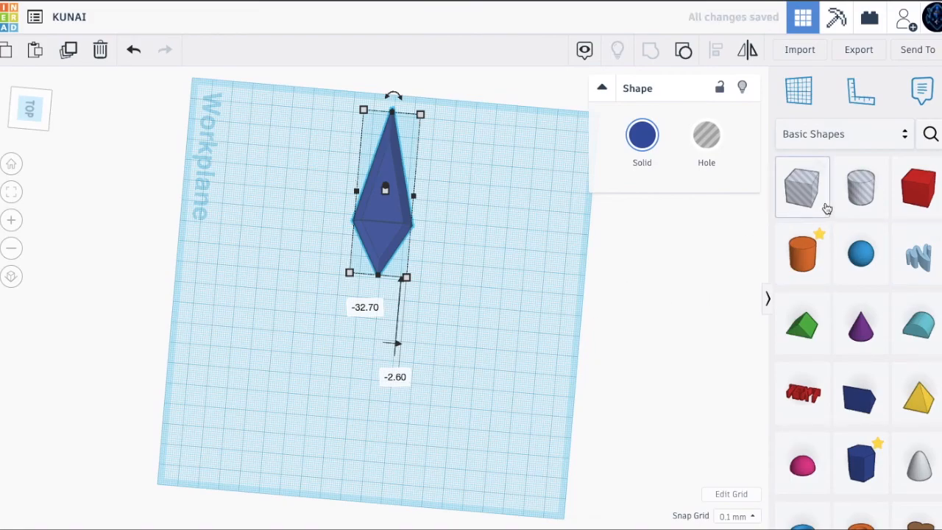
pyautogui.click(351, 373)
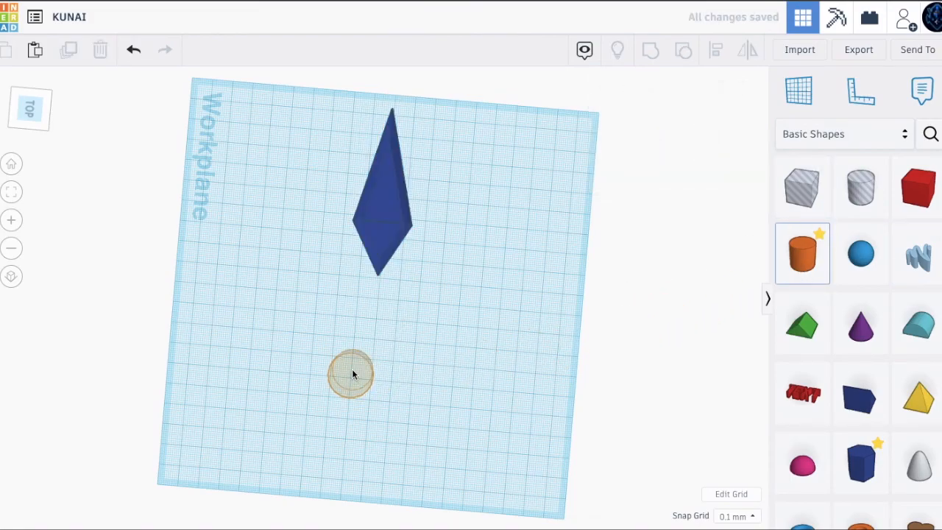
# - Place a cylinder, raise its sides to 64 and shrink its footprint to 5
pyautogui.click(350, 374)
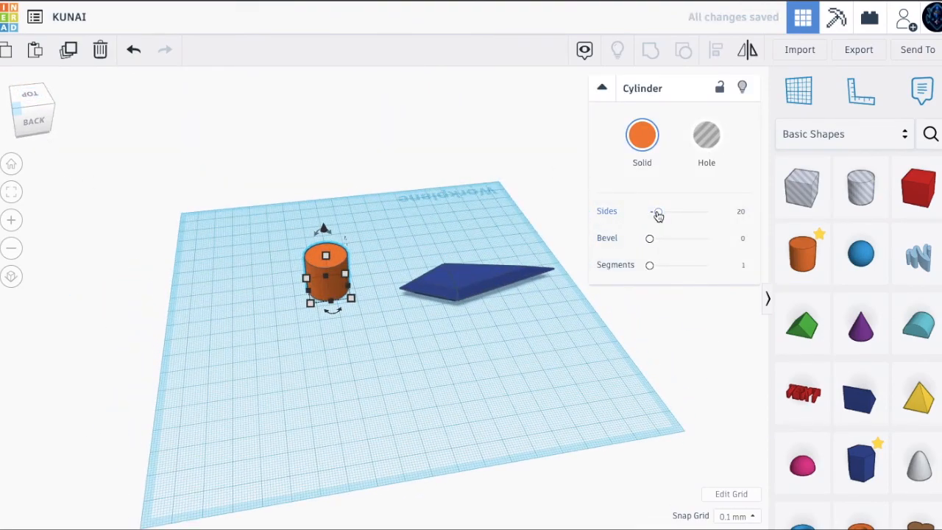
pyautogui.moveTo(657, 212); pyautogui.dragTo(707, 212)
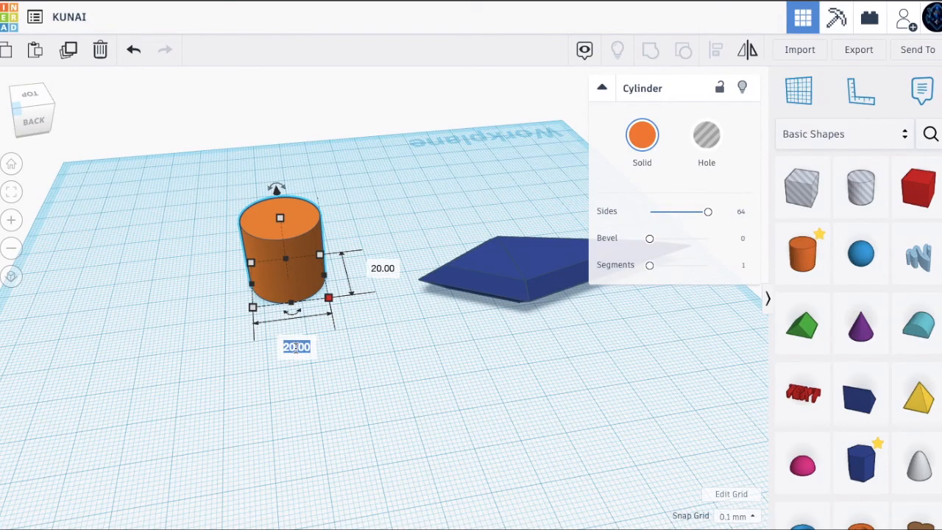
pyautogui.write('5')
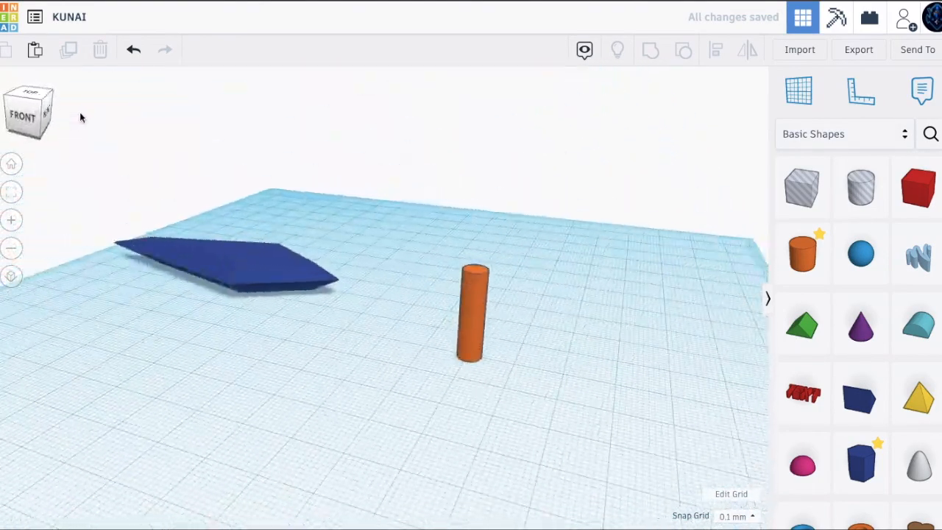
# - Tip the orange cylinder onto its side so it lies lengthwise below the blade
pyautogui.click(473, 309)
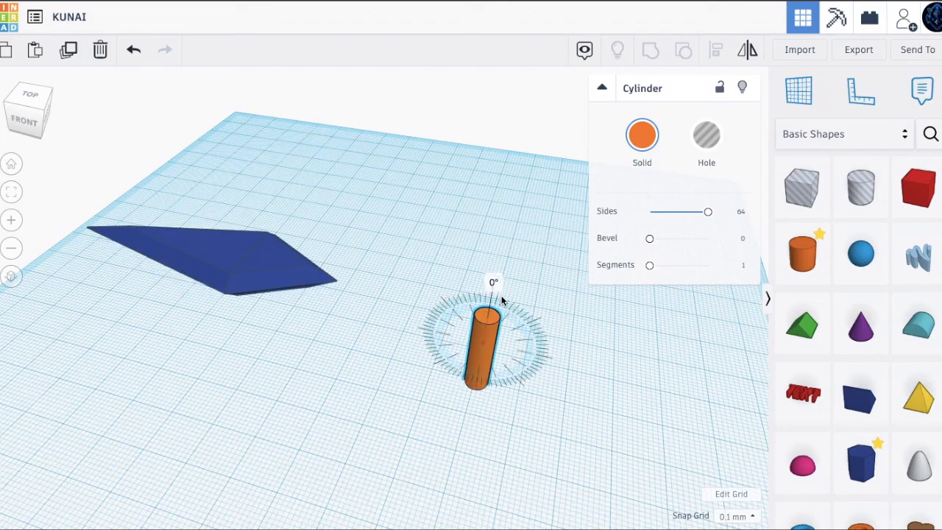
pyautogui.moveTo(485, 295); pyautogui.dragTo(419, 338)
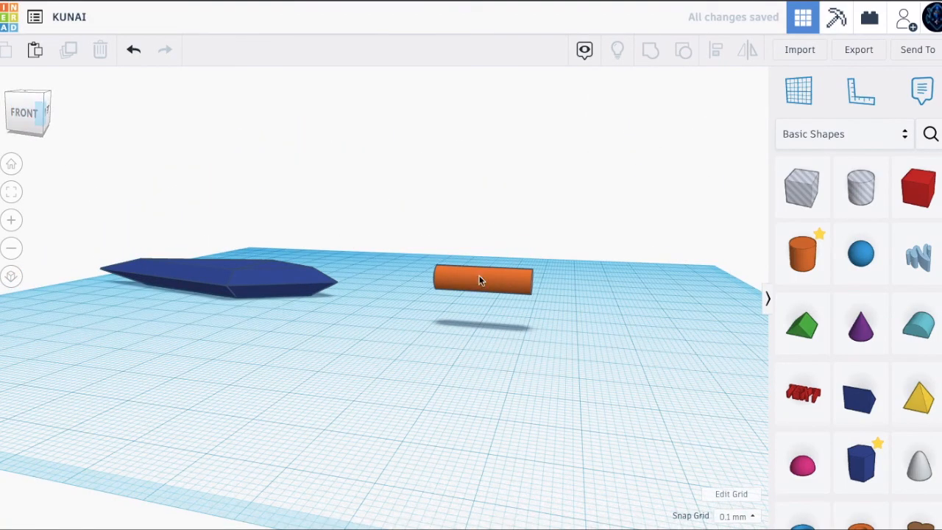
pyautogui.click(482, 280)
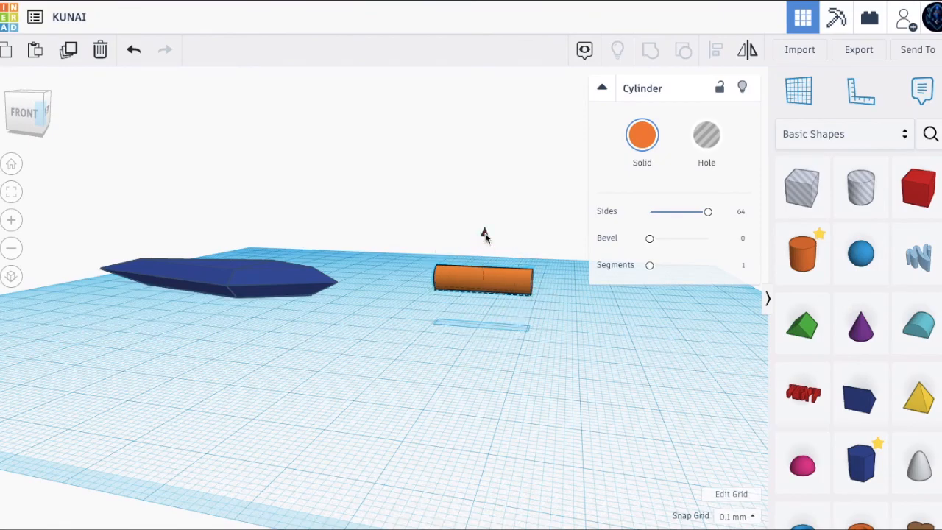
pyautogui.click(482, 278)
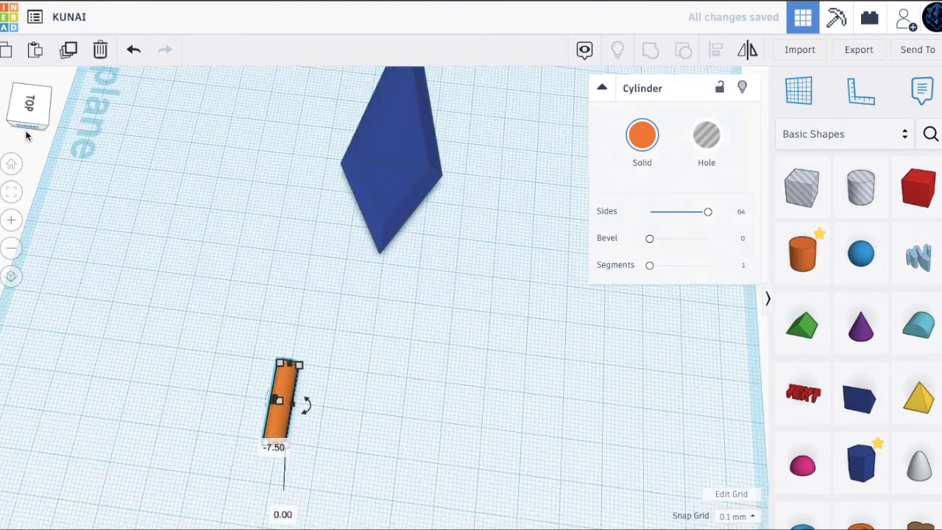
# - Move the handle against the blade's bottom tip and group both blade halves
pyautogui.moveTo(283, 398); pyautogui.dragTo(364, 335)
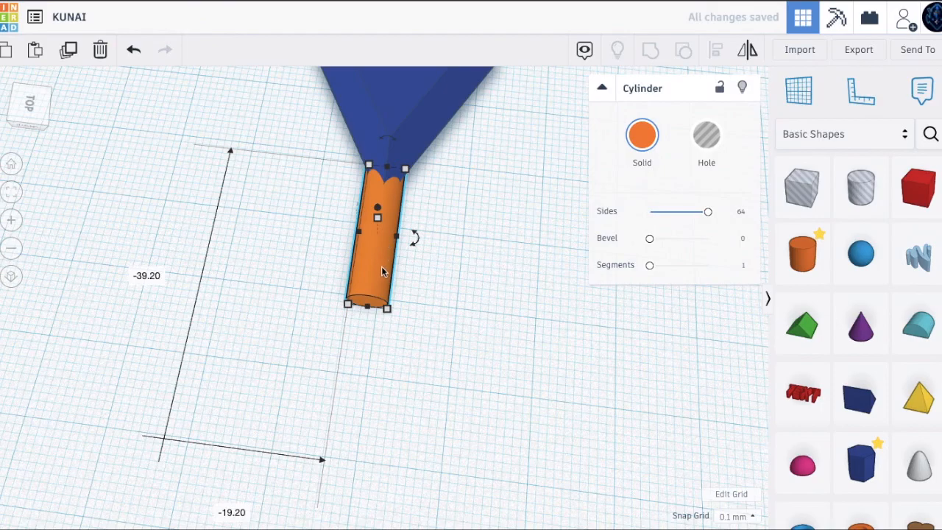
pyautogui.moveTo(375, 236); pyautogui.dragTo(548, 357)
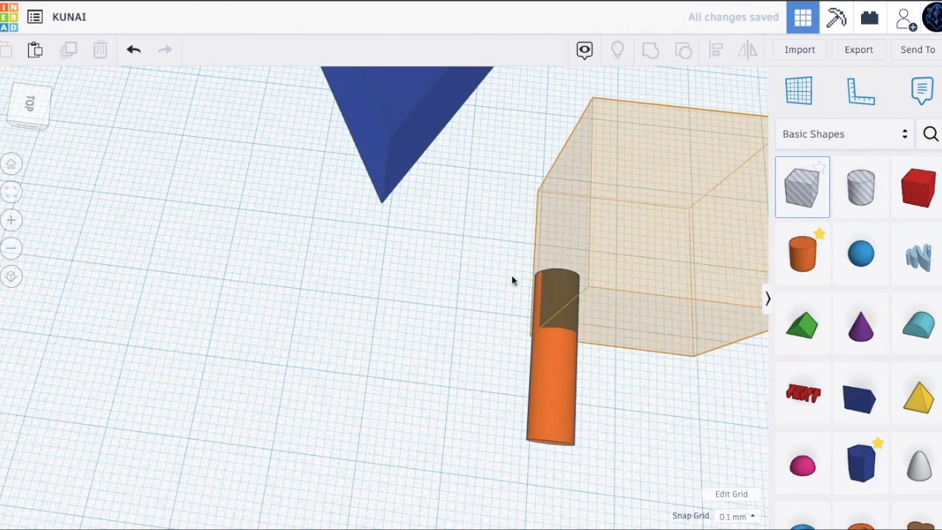
pyautogui.moveTo(512, 281); pyautogui.dragTo(363, 250)
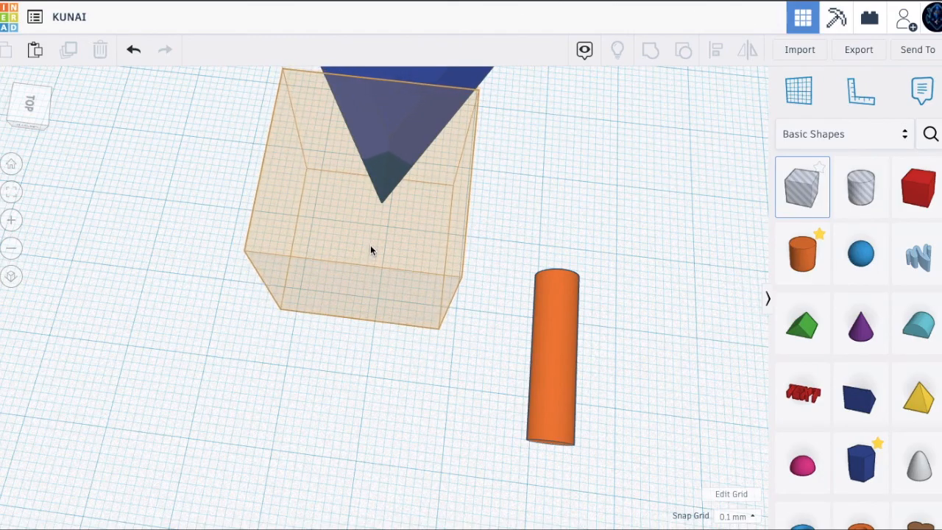
pyautogui.click(367, 250)
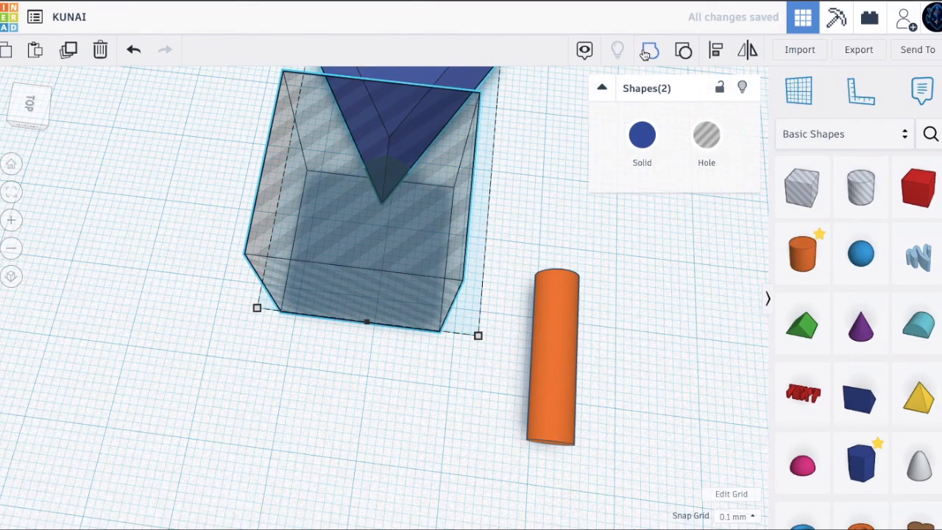
pyautogui.click(100, 49)
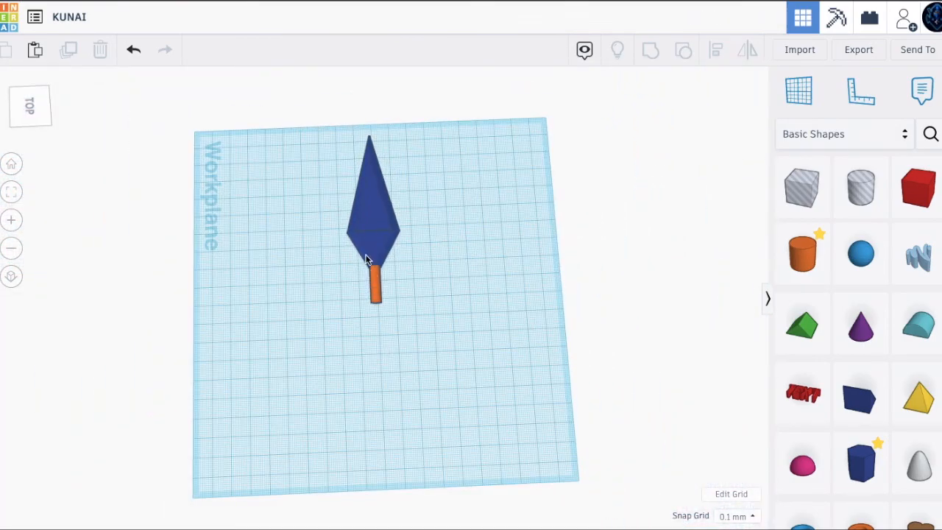
# - Stretch the orange cylinder handle to a longer grip
pyautogui.click(376, 287)
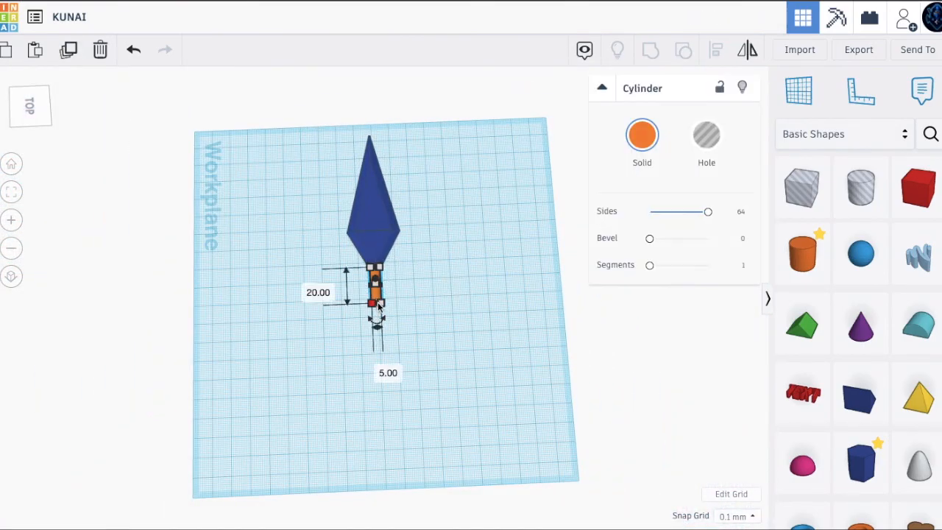
pyautogui.moveTo(375, 308); pyautogui.dragTo(379, 335)
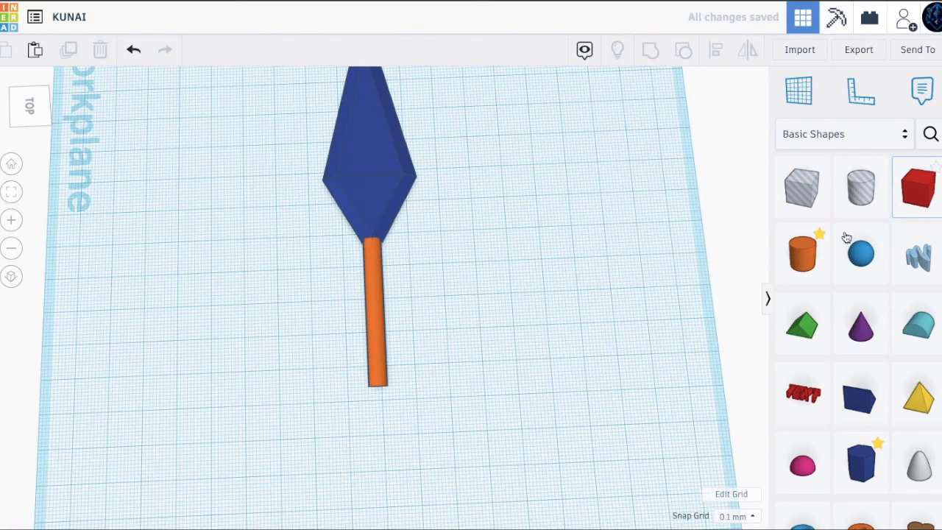
pyautogui.scroll(-3)
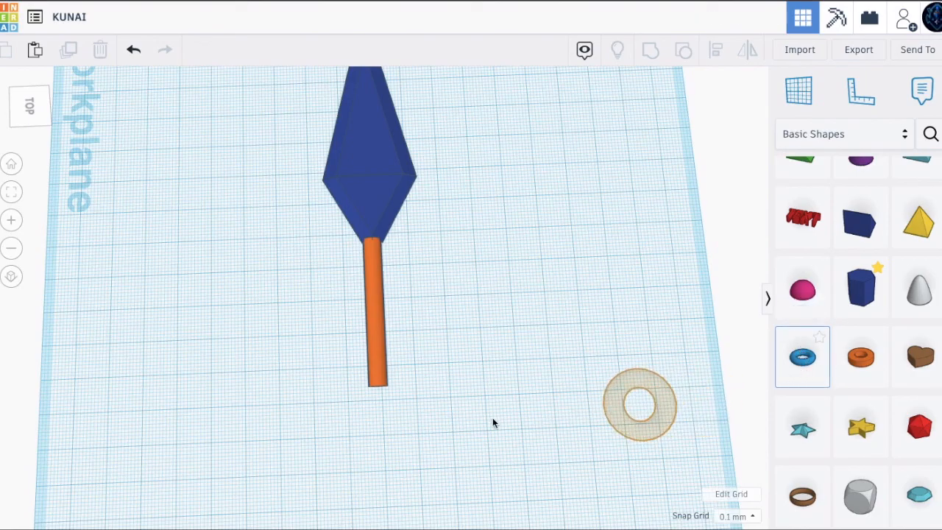
# - Place a torus ring at the handle's end and raise its sides to 24
pyautogui.moveTo(638, 405); pyautogui.dragTo(372, 412)
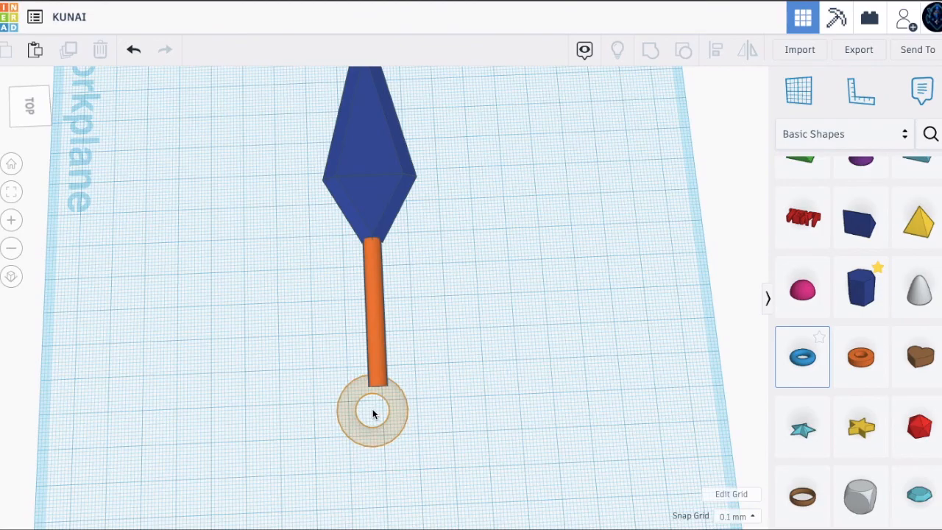
pyautogui.click(372, 412)
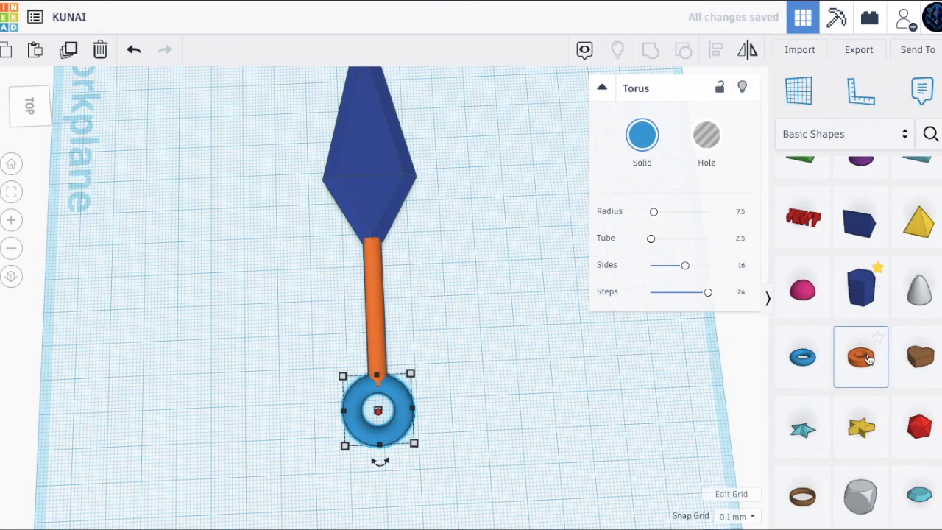
pyautogui.moveTo(412, 358)
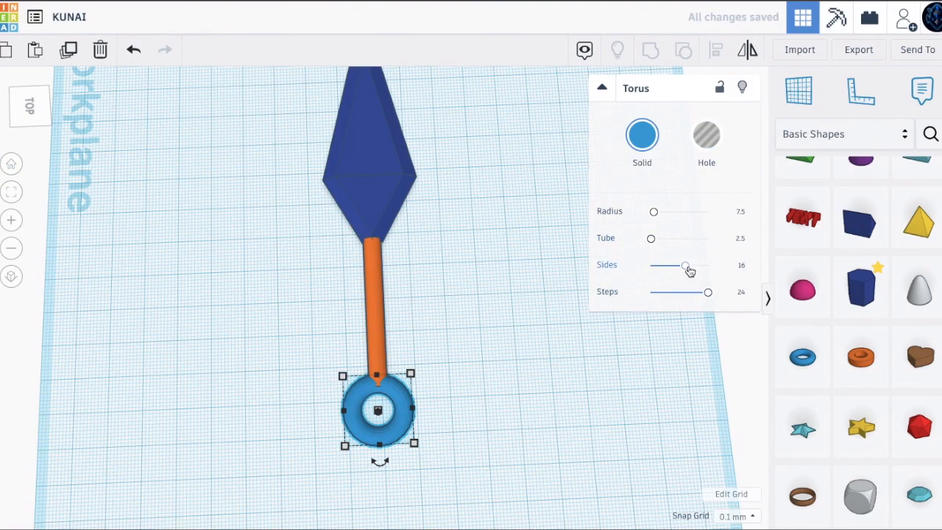
pyautogui.moveTo(666, 264); pyautogui.dragTo(708, 264)
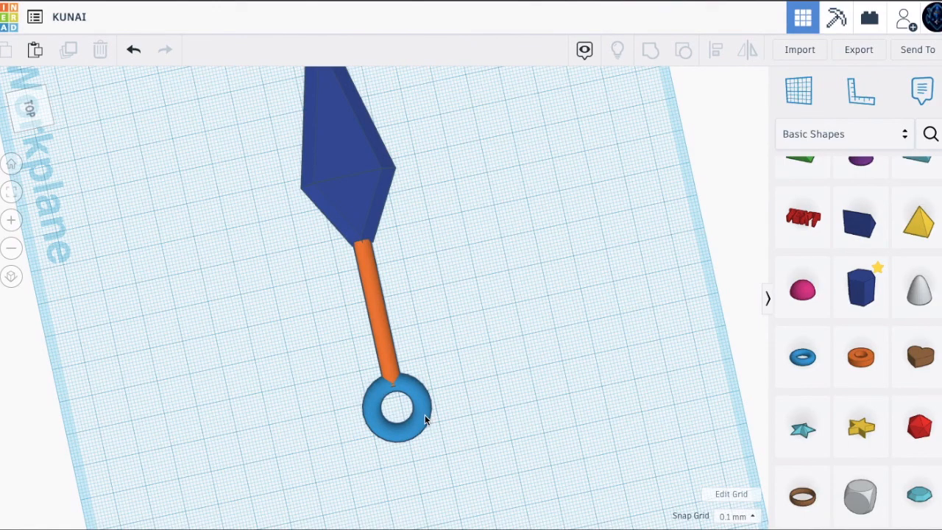
# - Thin the ring's tube and resize the ring to 25 mm across
pyautogui.click(397, 403)
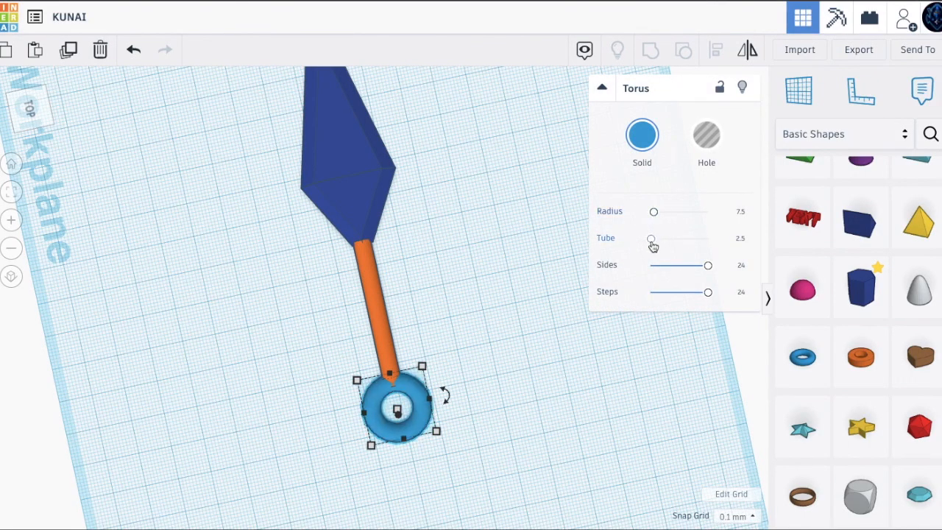
pyautogui.click(733, 240)
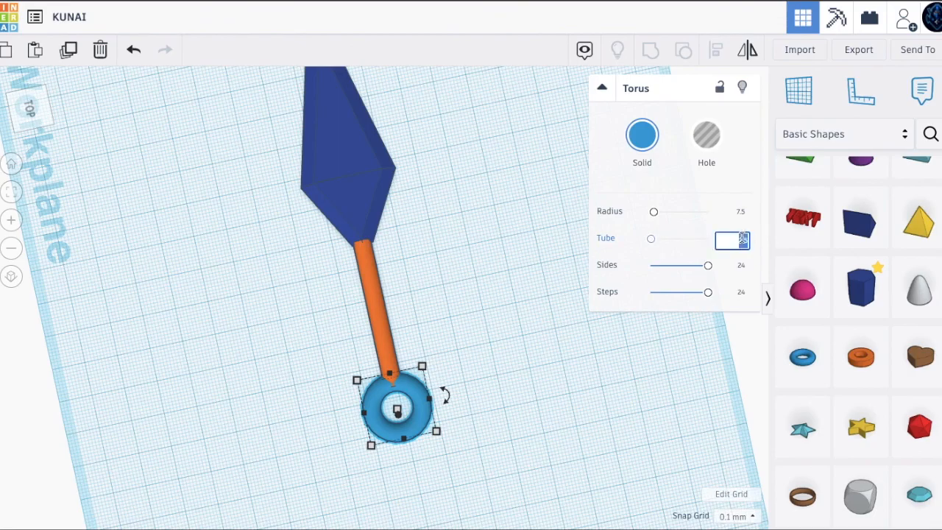
pyautogui.write('1')
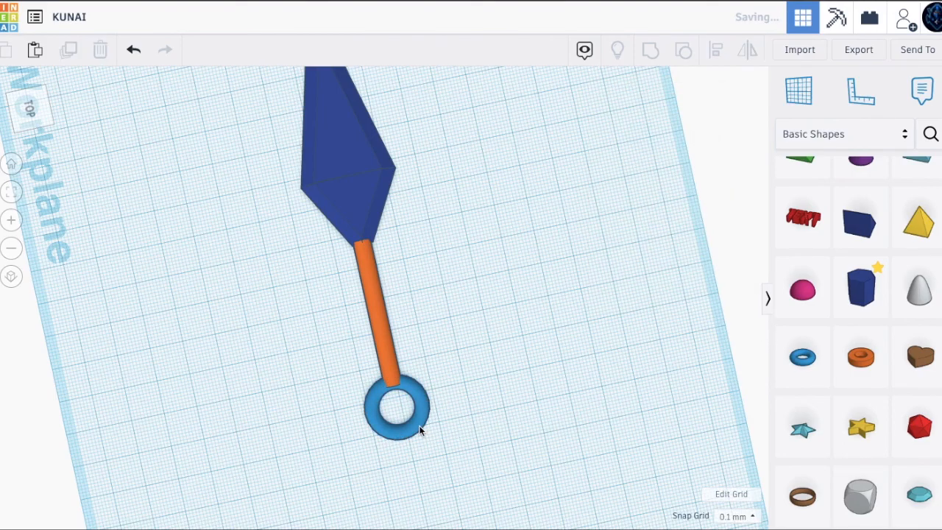
pyautogui.click(397, 409)
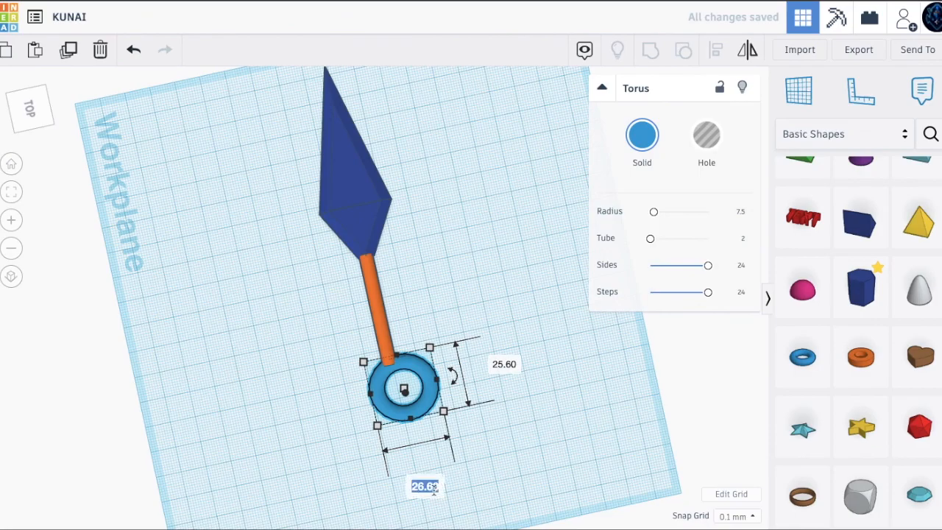
pyautogui.write('25.00')
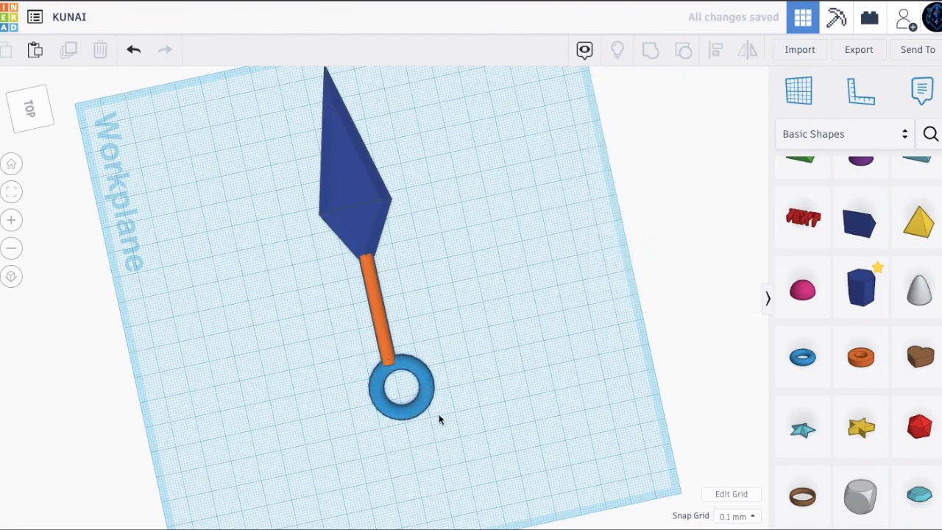
# - View the kunai from the side and reselect the blue ring
pyautogui.click(401, 387)
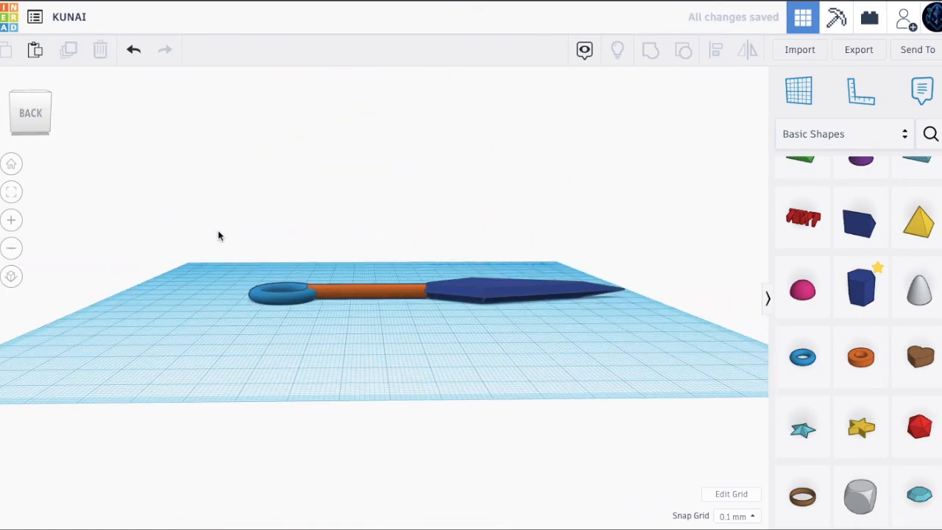
pyautogui.click(276, 291)
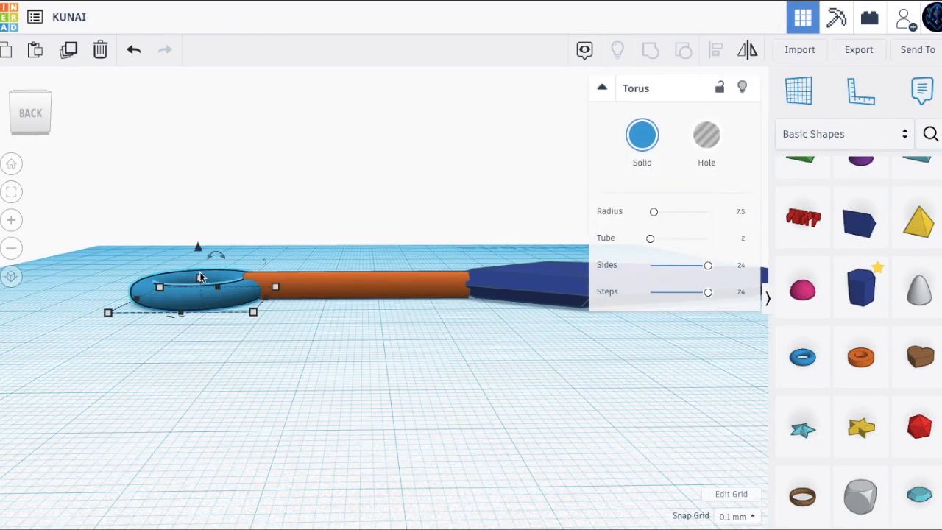